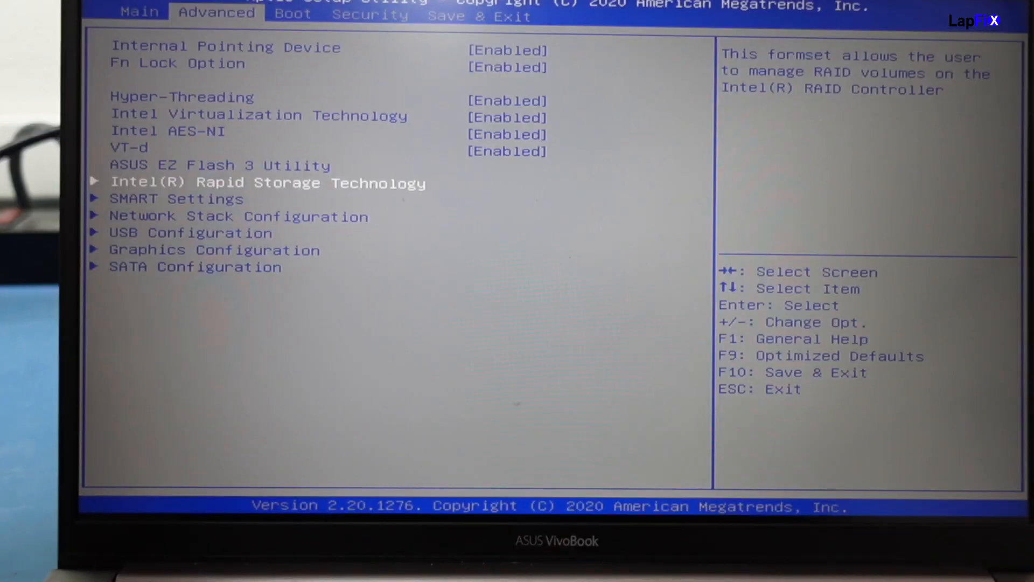
# - Show This PC in File Explorer, where only the Win10Bootable (C:) drive is listed
pyautogui.click(268, 184)
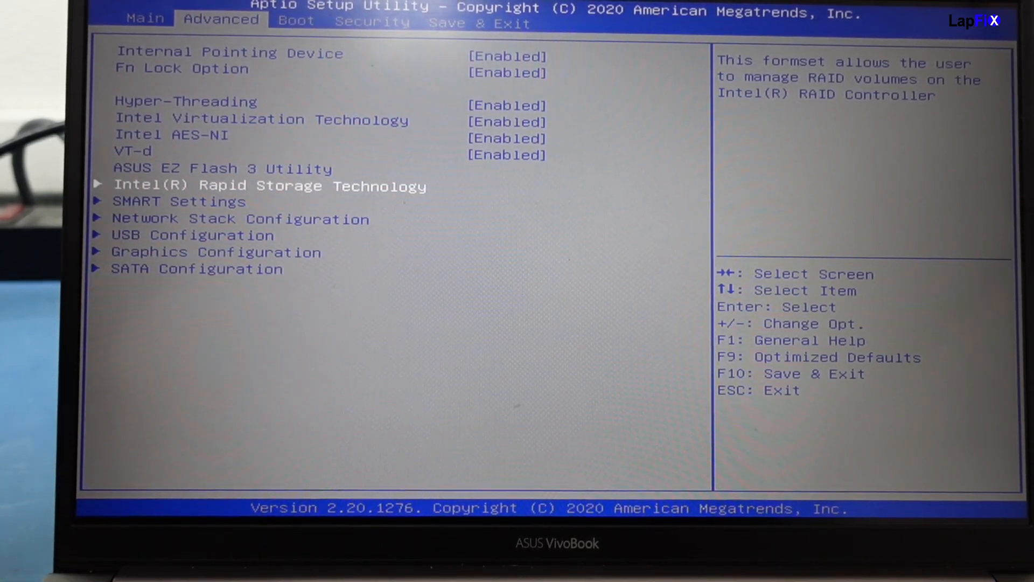
pyautogui.click(480, 21)
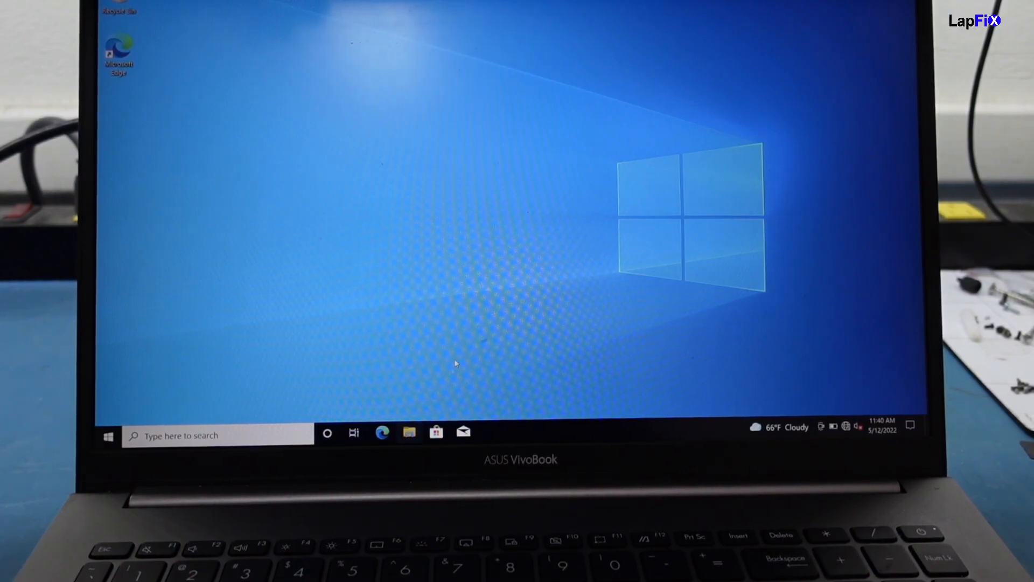
pyautogui.click(409, 433)
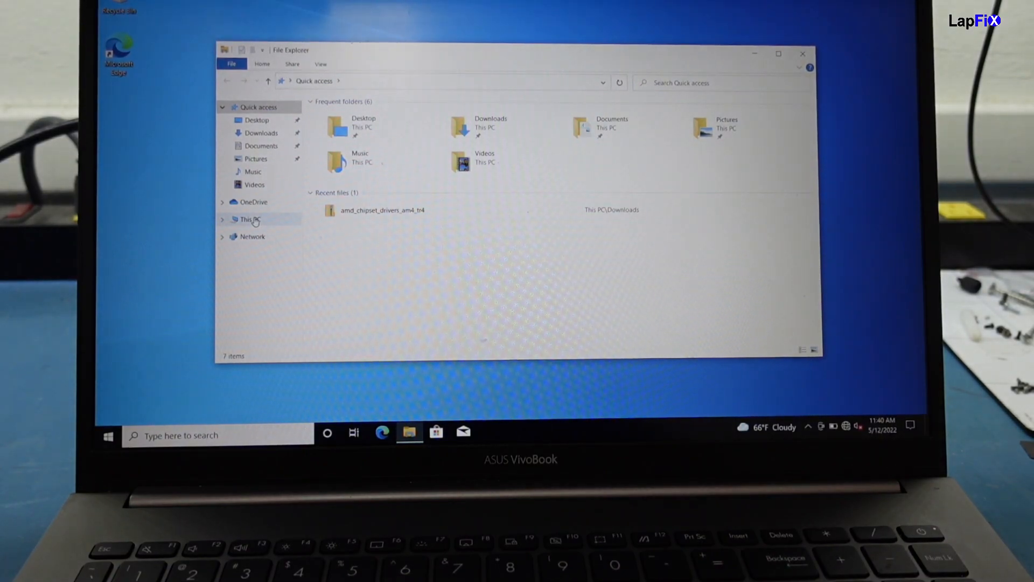
pyautogui.click(249, 219)
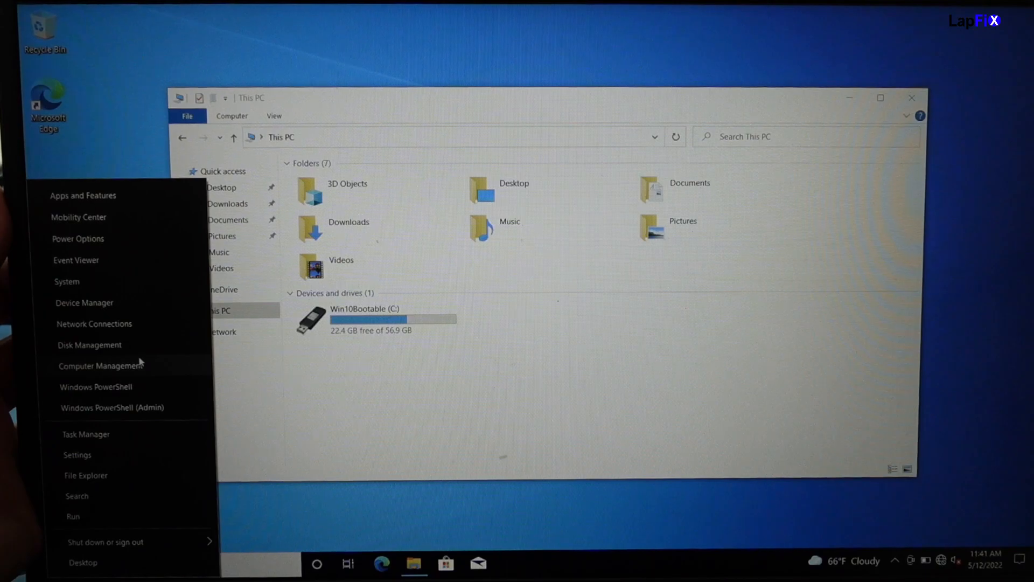
# - Launch Disk Management from the Win+X menu to review the detected disks
pyautogui.click(90, 344)
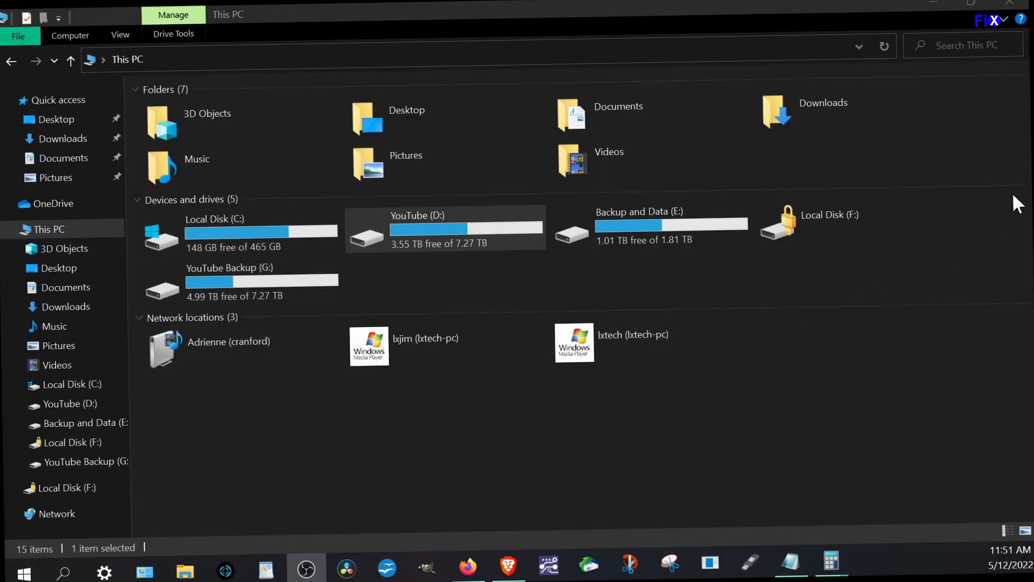
pyautogui.moveTo(854, 233)
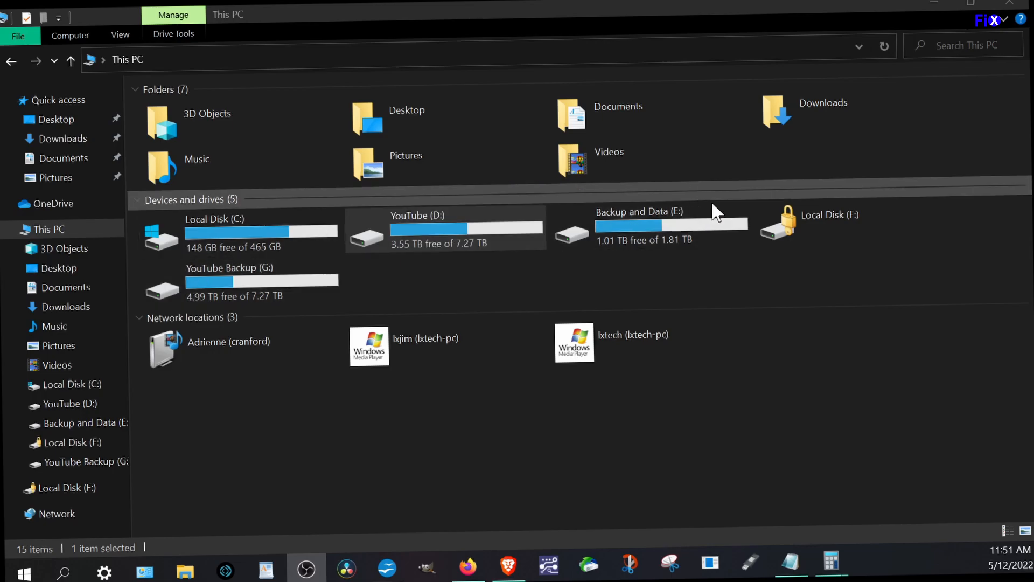
pyautogui.moveTo(787, 234)
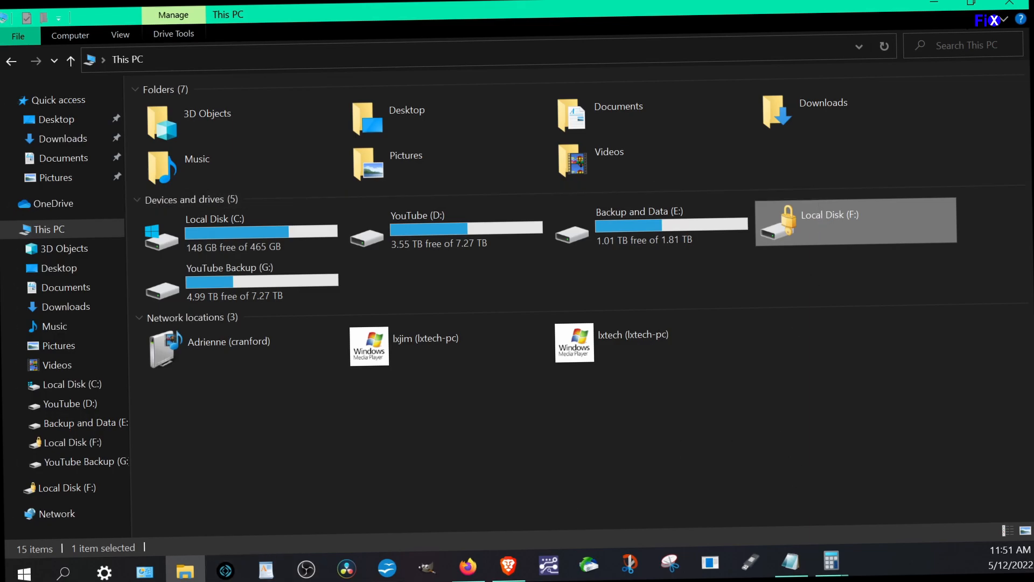
pyautogui.moveTo(765, 277)
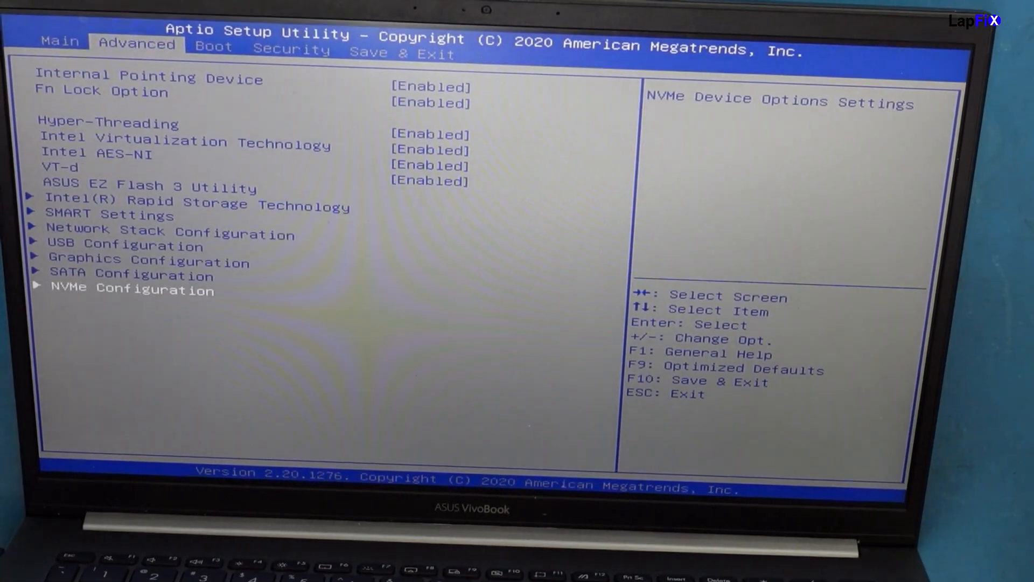
# - Reach SATA Mode Selection under Advanced and toggle between AHCI and Intel RST Premium
pyautogui.click(65, 31)
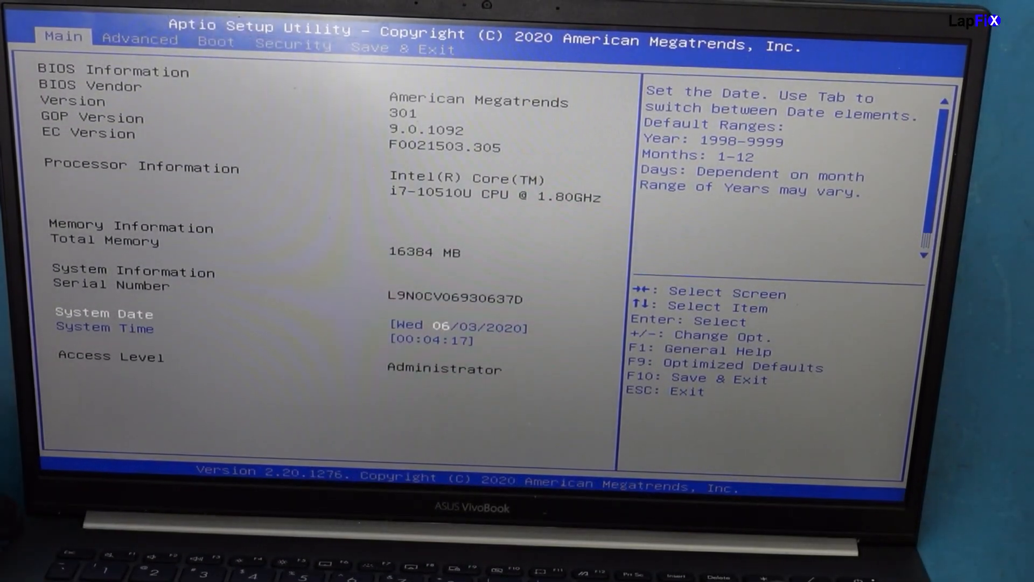
pyautogui.click(139, 39)
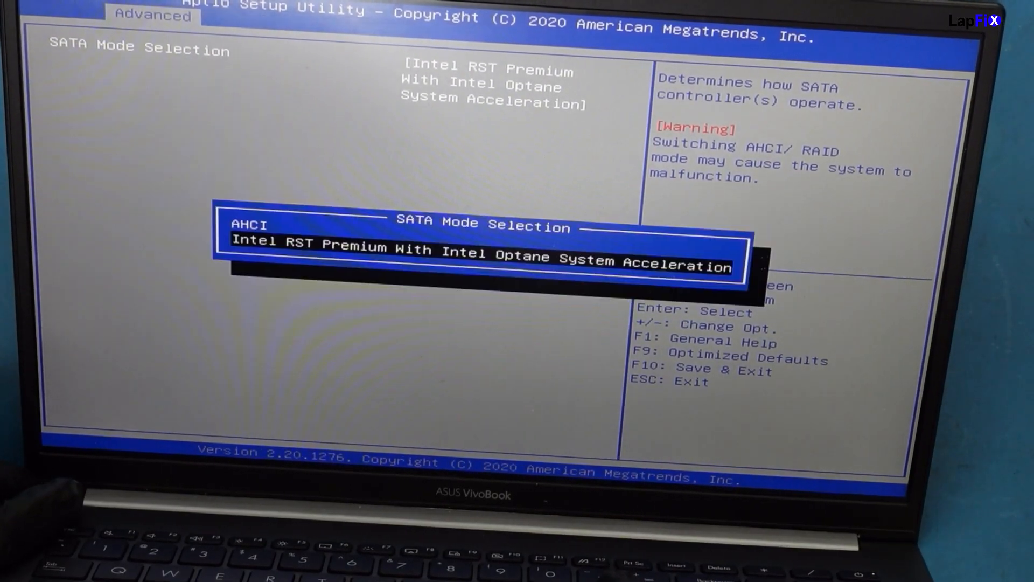
pyautogui.press('up')
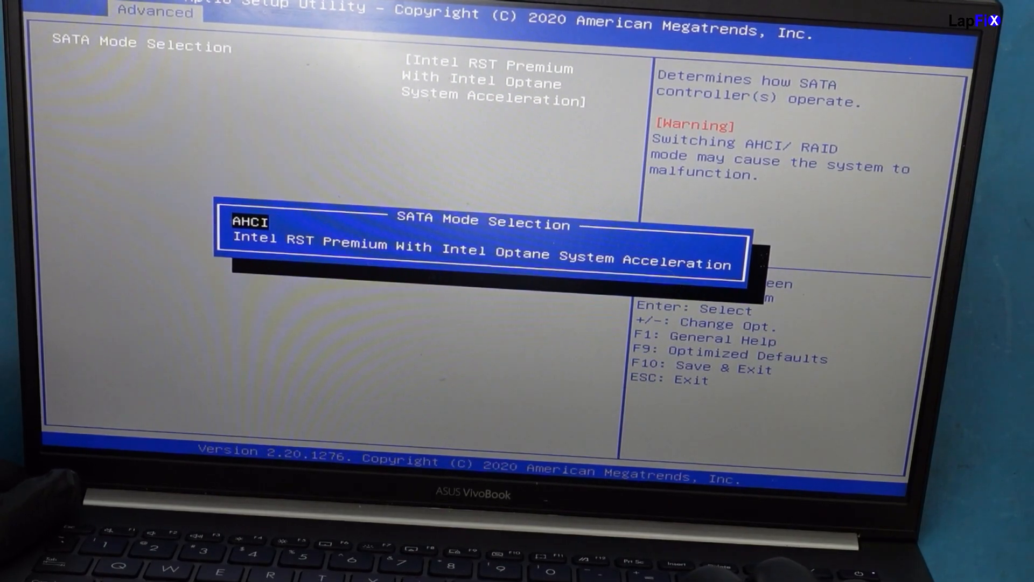
pyautogui.press('Down')
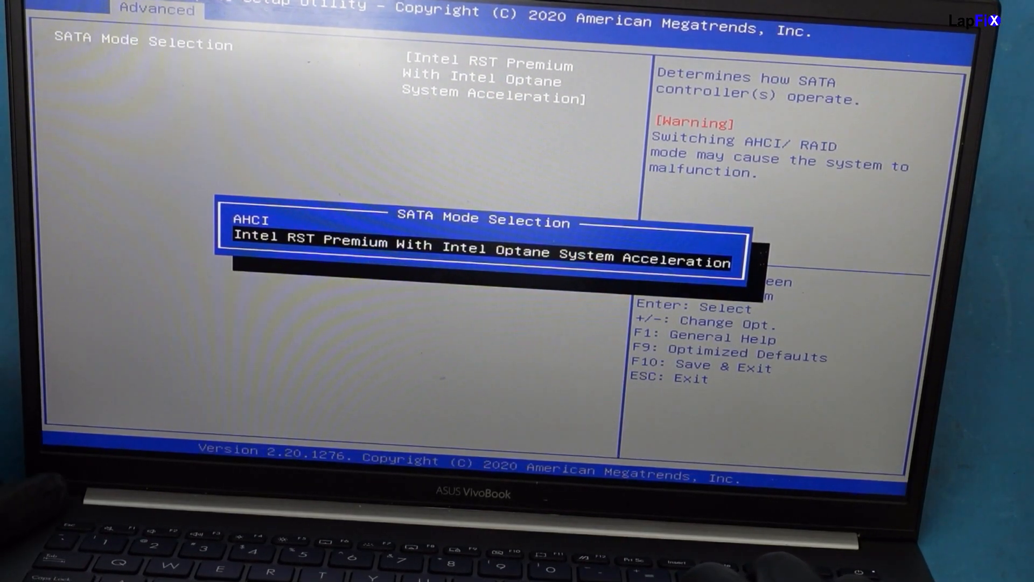